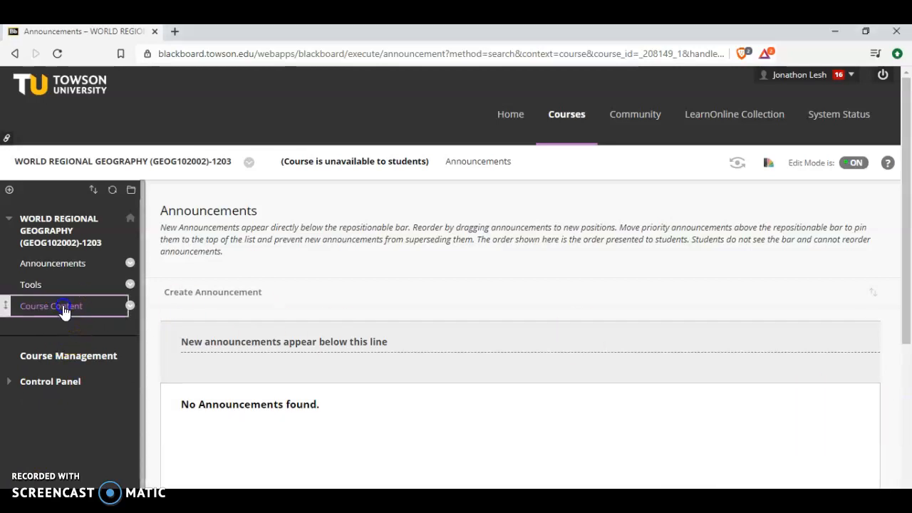
Step: Show the Course Content page and scroll through Getting Started, Syllabus, textbook and readings
{"action": "left_click", "coordinate": [52, 305]}
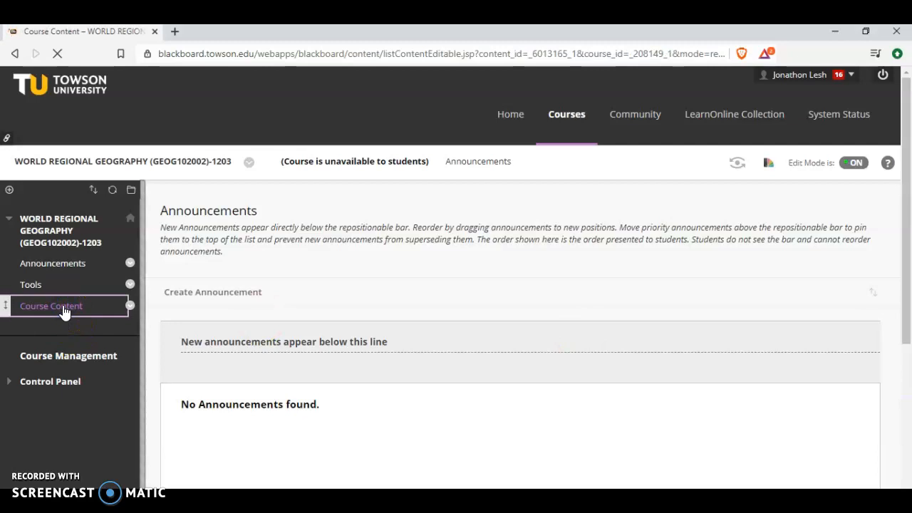
{"action": "left_click", "coordinate": [51, 304]}
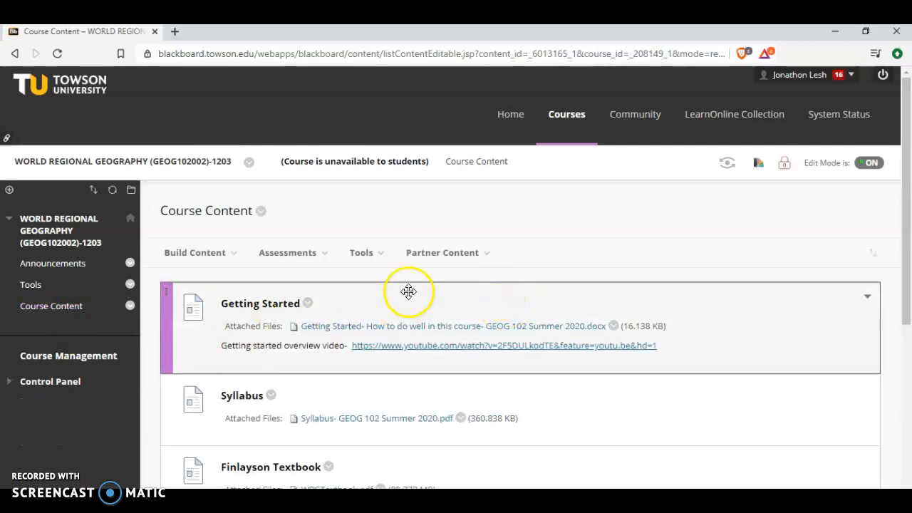
{"action": "mouse_move", "coordinate": [881, 279]}
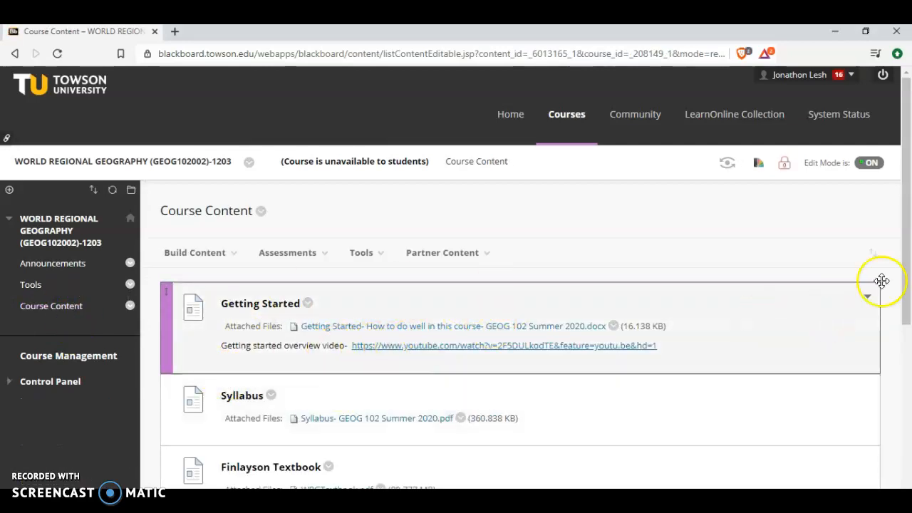
{"action": "scroll", "scroll_direction": "down", "scroll_amount": 3}
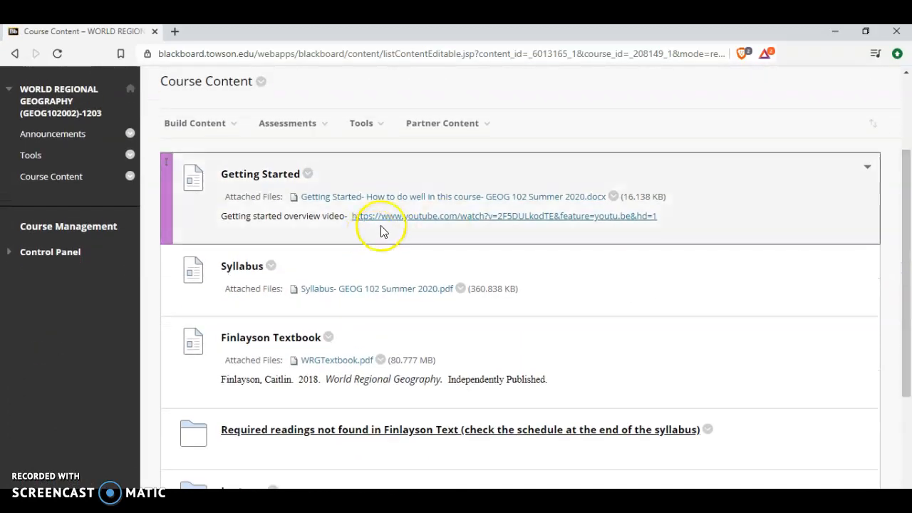
{"action": "mouse_move", "coordinate": [406, 205]}
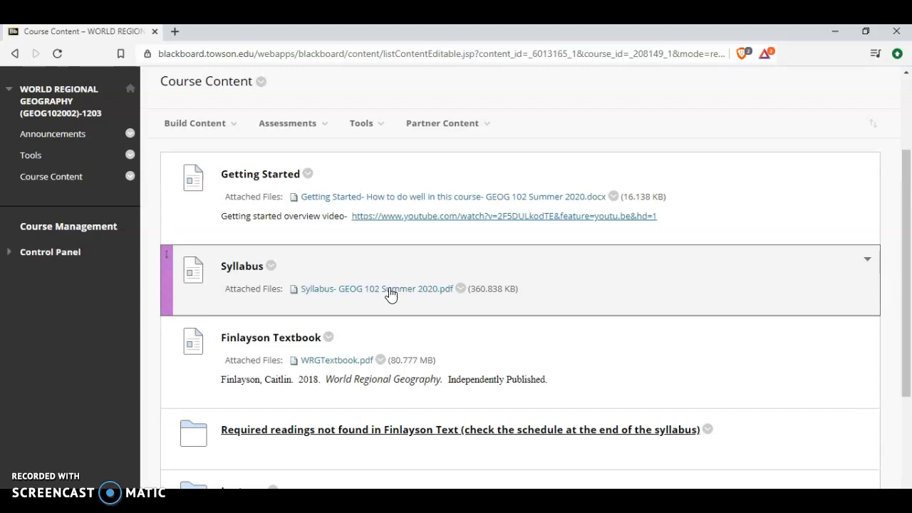
{"action": "scroll", "scroll_direction": "down", "scroll_amount": 3}
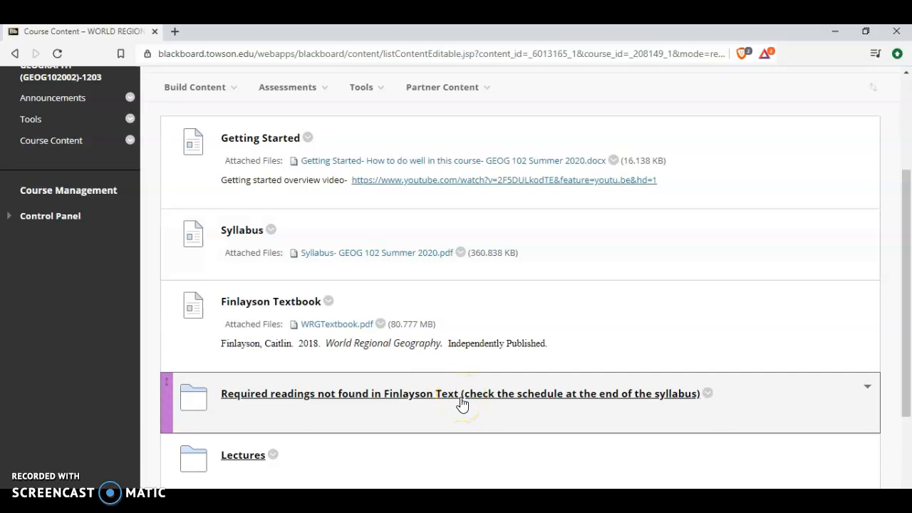
{"action": "left_click", "coordinate": [461, 393]}
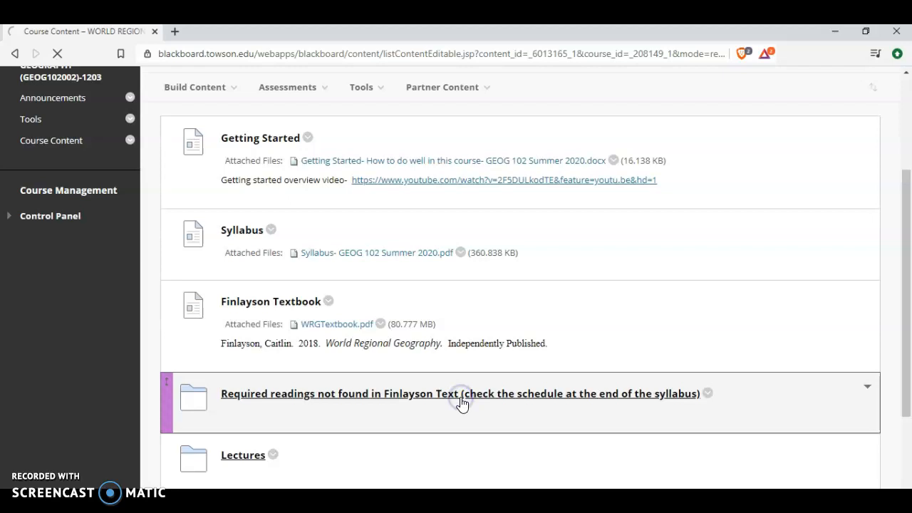
{"action": "left_click", "coordinate": [459, 394]}
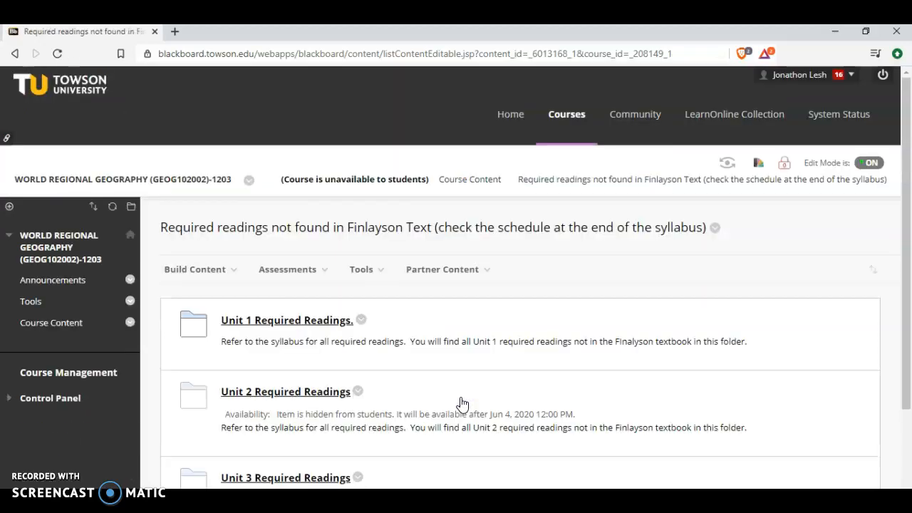
{"action": "left_click", "coordinate": [287, 319]}
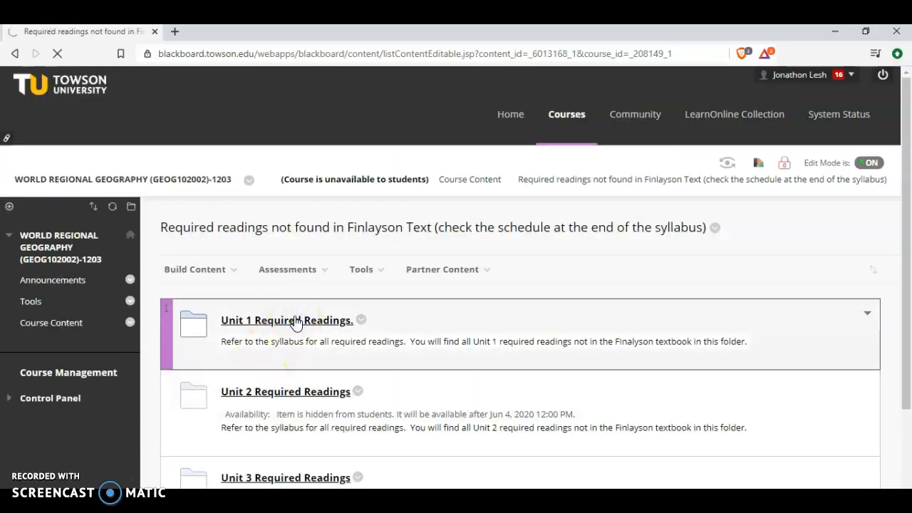
{"action": "left_click", "coordinate": [288, 319]}
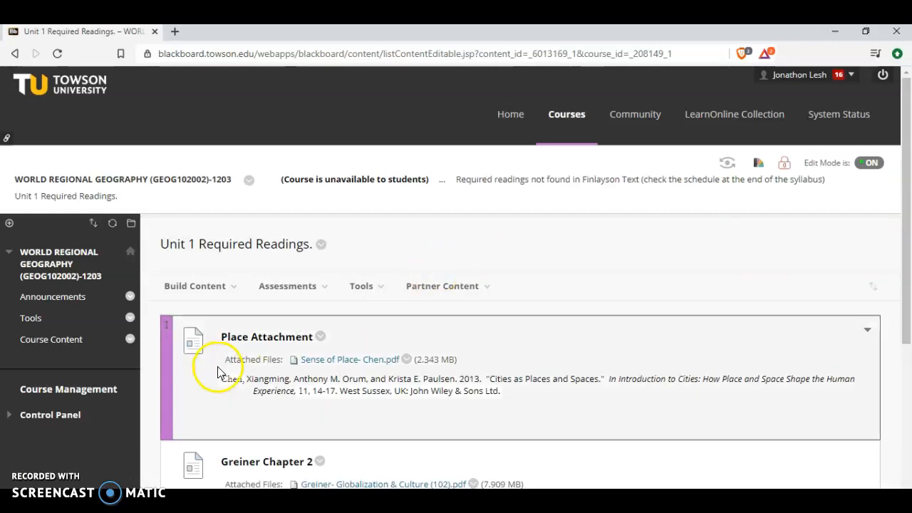
{"action": "scroll", "scroll_direction": "down", "scroll_amount": 3}
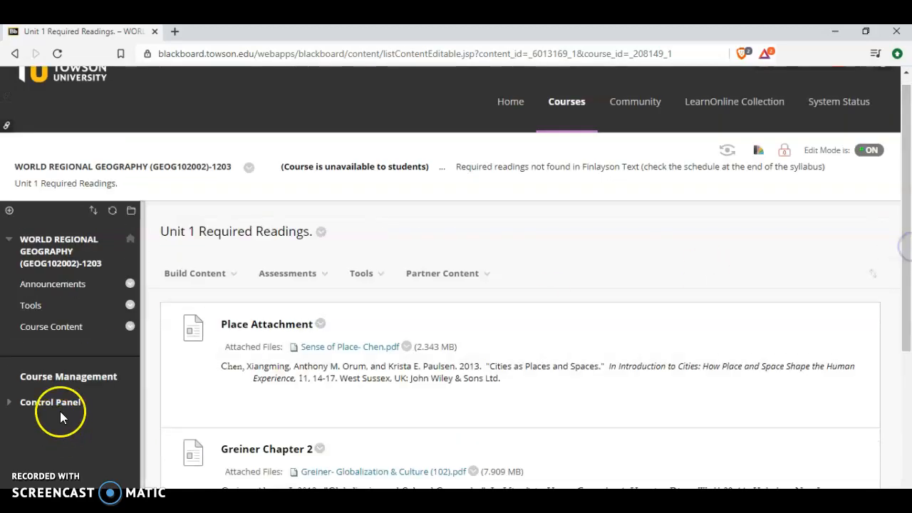
{"action": "left_click", "coordinate": [52, 326]}
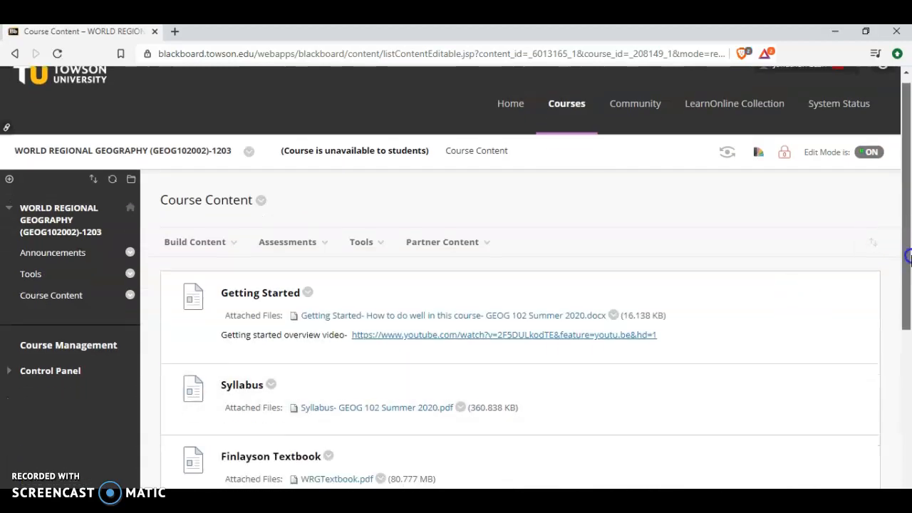
Step: Open the Lectures folder, then Unit 1 Lectures listing Unit 1 Overview, Lecture #1 and Lecture #2
{"action": "scroll", "scroll_direction": "down", "scroll_amount": 3}
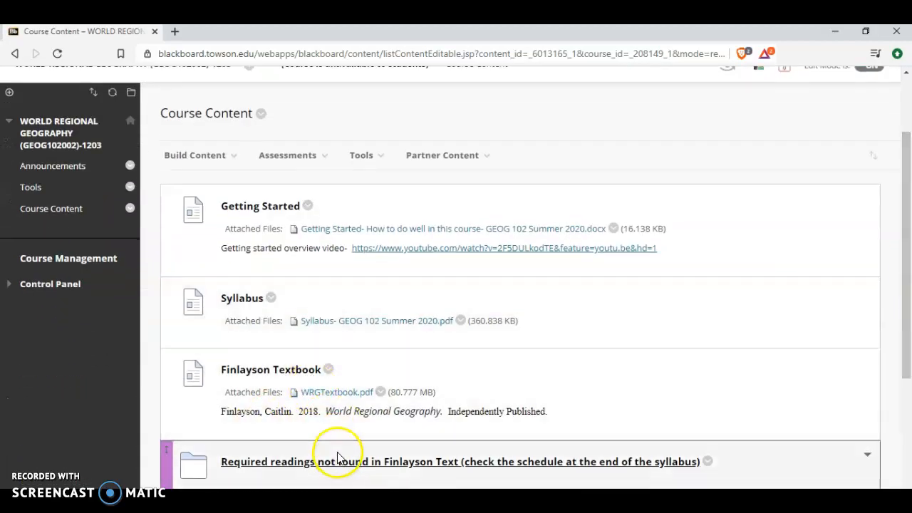
{"action": "mouse_move", "coordinate": [476, 444]}
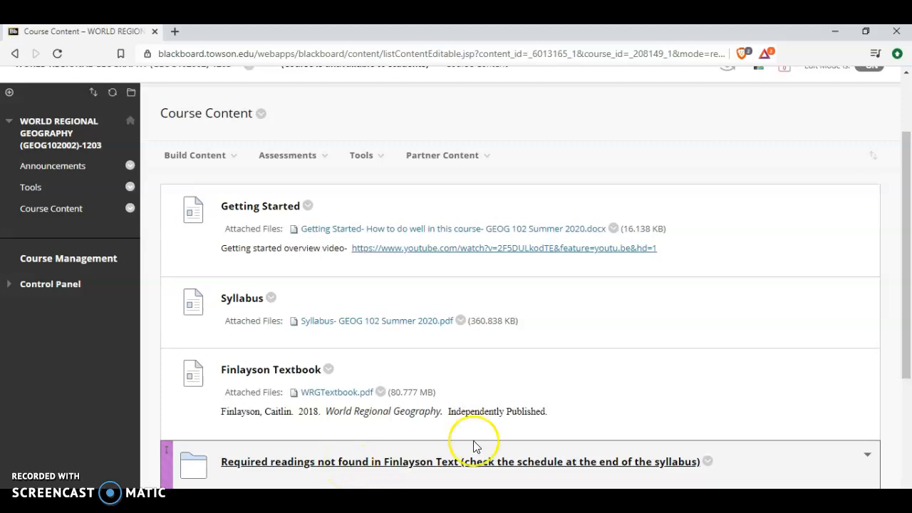
{"action": "scroll", "scroll_direction": "down", "scroll_amount": 3}
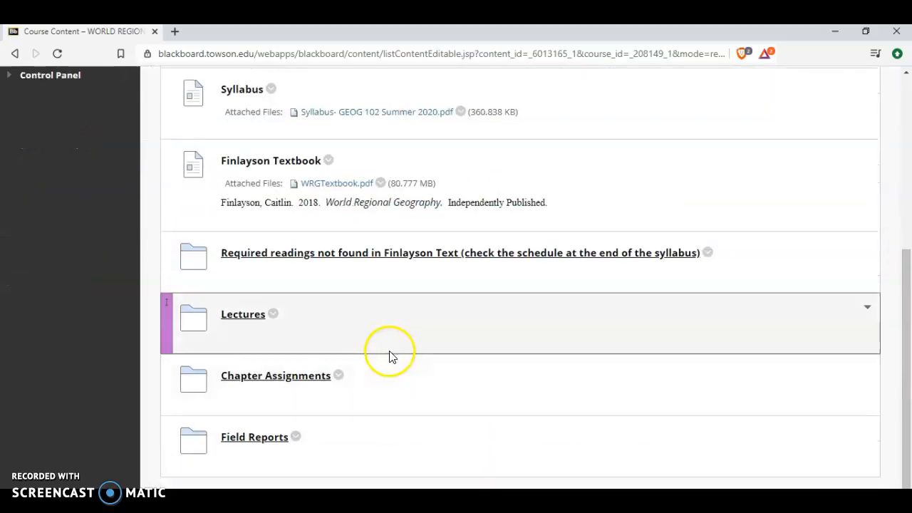
{"action": "left_click", "coordinate": [242, 315]}
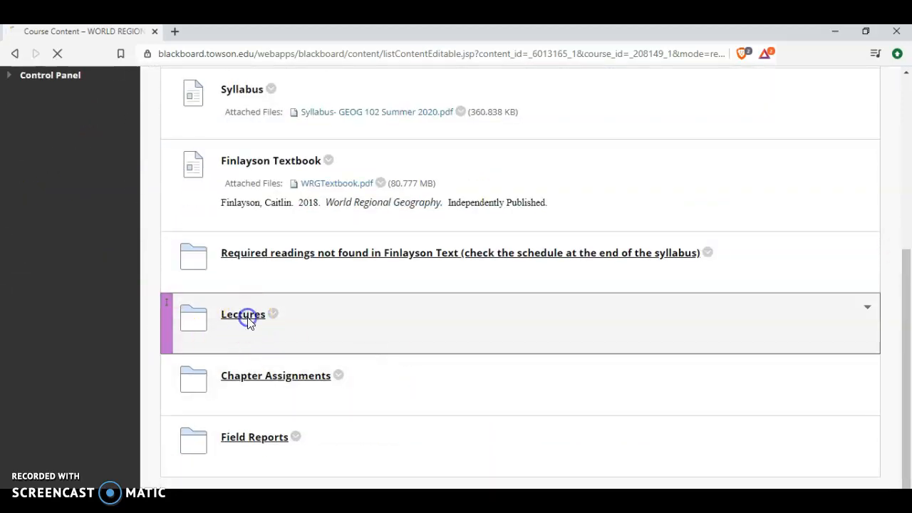
{"action": "left_click", "coordinate": [242, 315]}
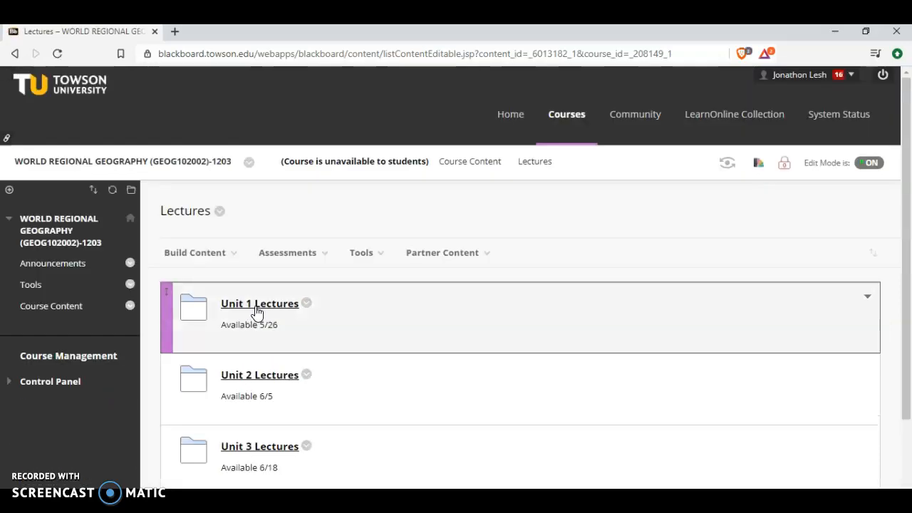
{"action": "left_click", "coordinate": [259, 302]}
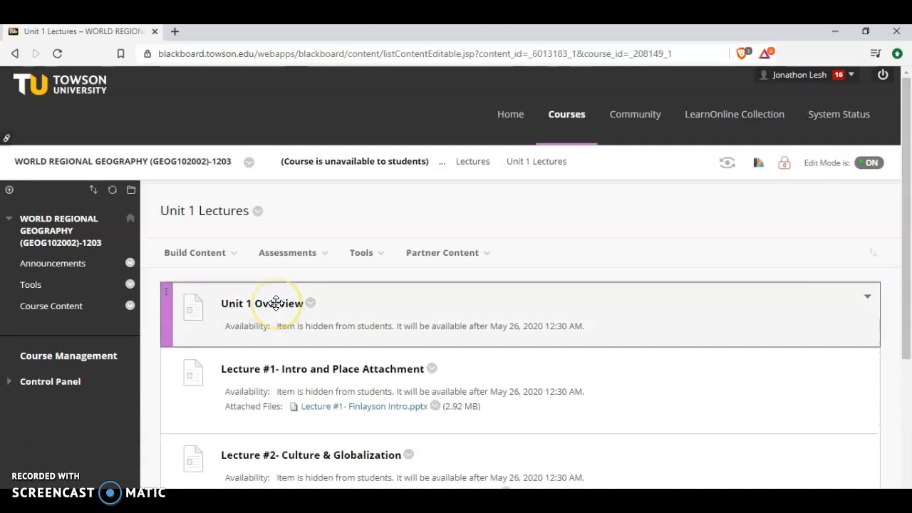
{"action": "mouse_move", "coordinate": [900, 257]}
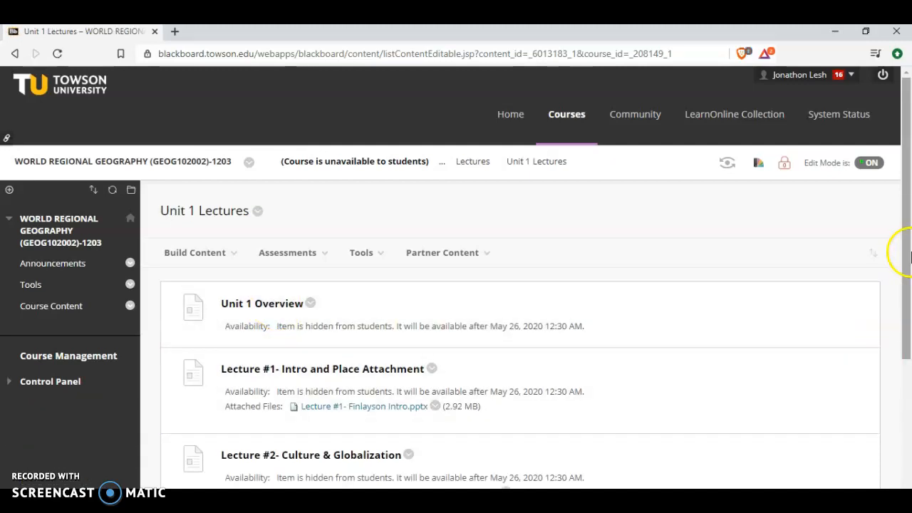
{"action": "scroll", "scroll_direction": "down", "scroll_amount": 3}
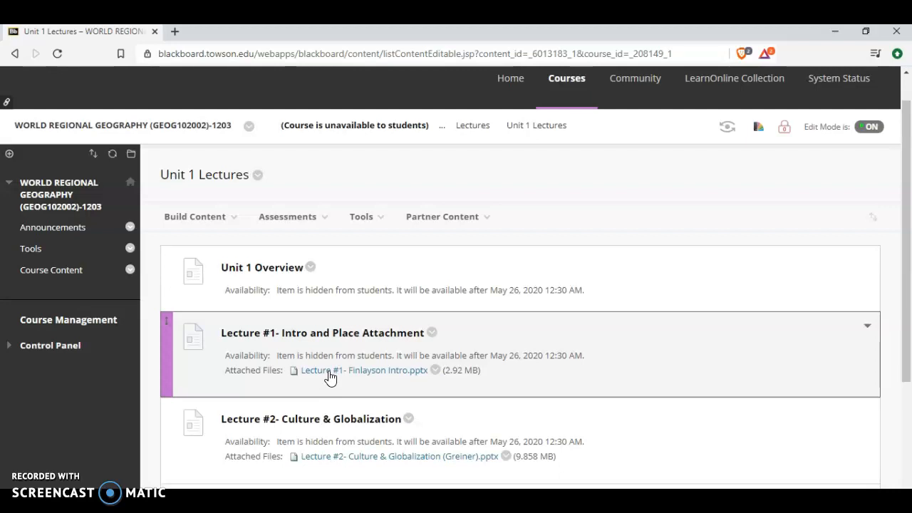
Step: Return to Course Content and open the Chapter Assignments folder listing Unit 1, 2 and 3 Assignments
{"action": "left_click", "coordinate": [52, 270]}
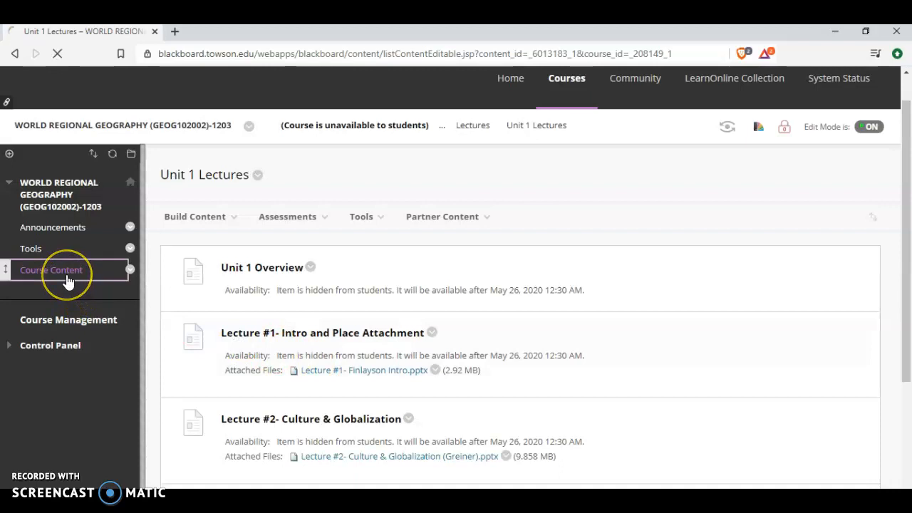
{"action": "left_click", "coordinate": [52, 269]}
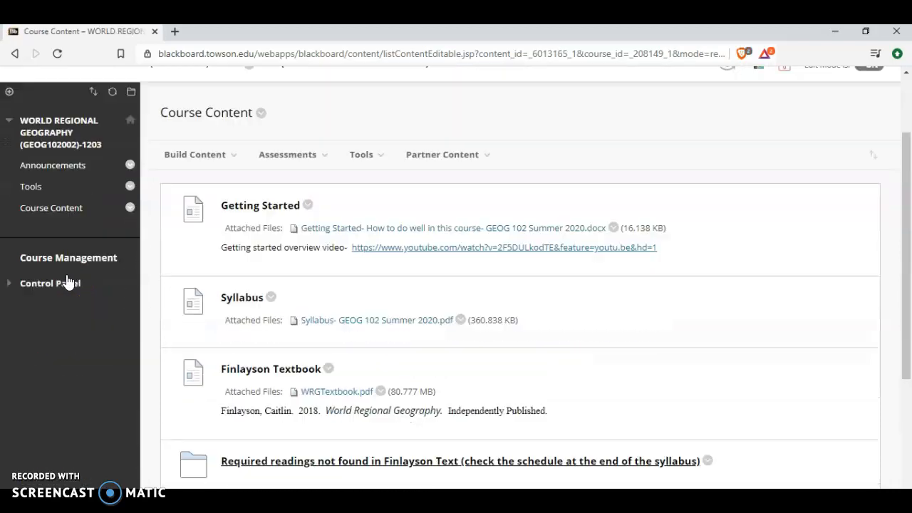
{"action": "scroll", "scroll_direction": "down", "scroll_amount": 3}
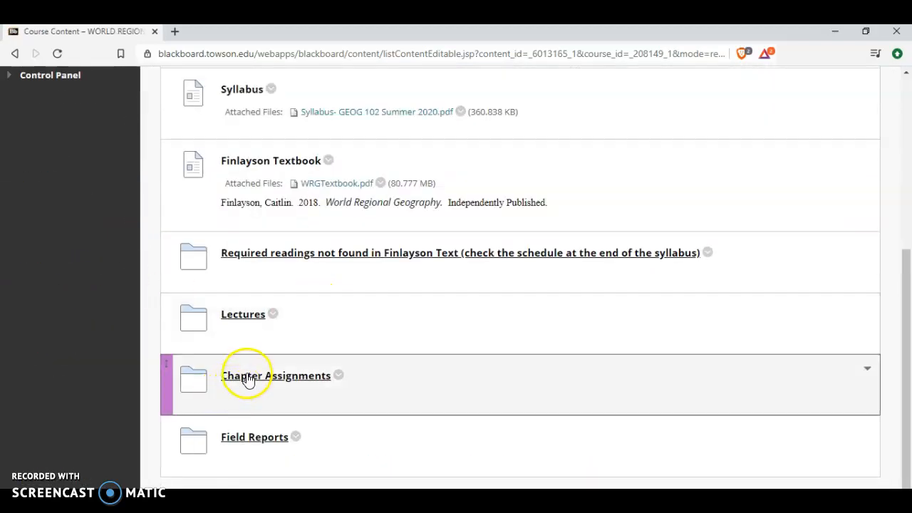
{"action": "left_click", "coordinate": [276, 377]}
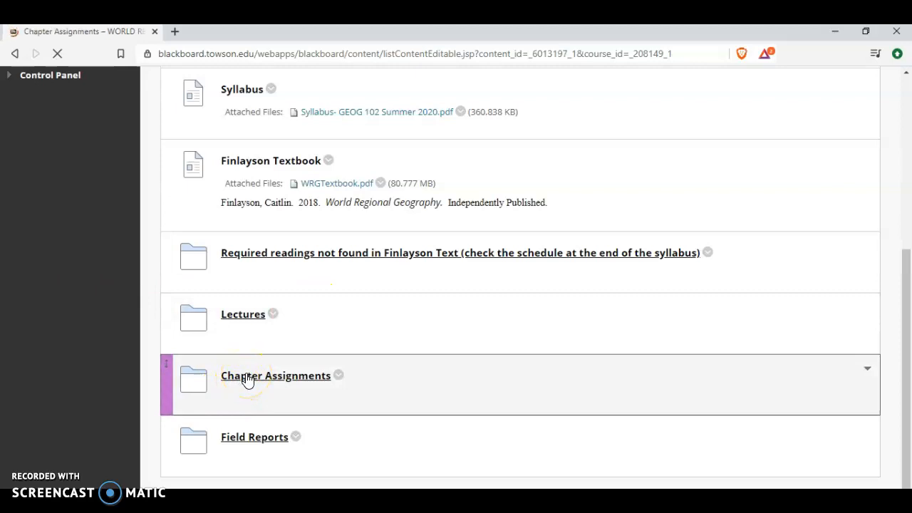
{"action": "left_click", "coordinate": [276, 376]}
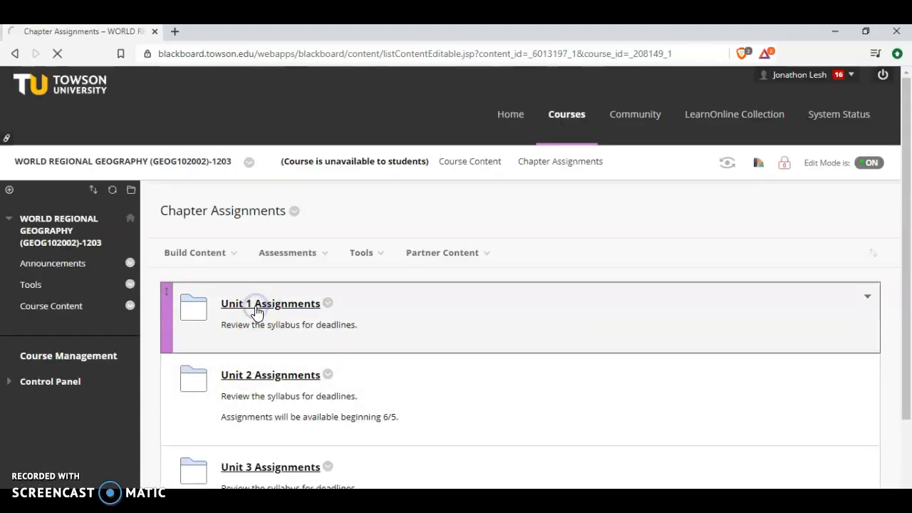
Step: Open Unit 1 Assignments and scroll through Syllabus, Introduction & Place Attachment, and Globalization & Culture
{"action": "left_click", "coordinate": [270, 302]}
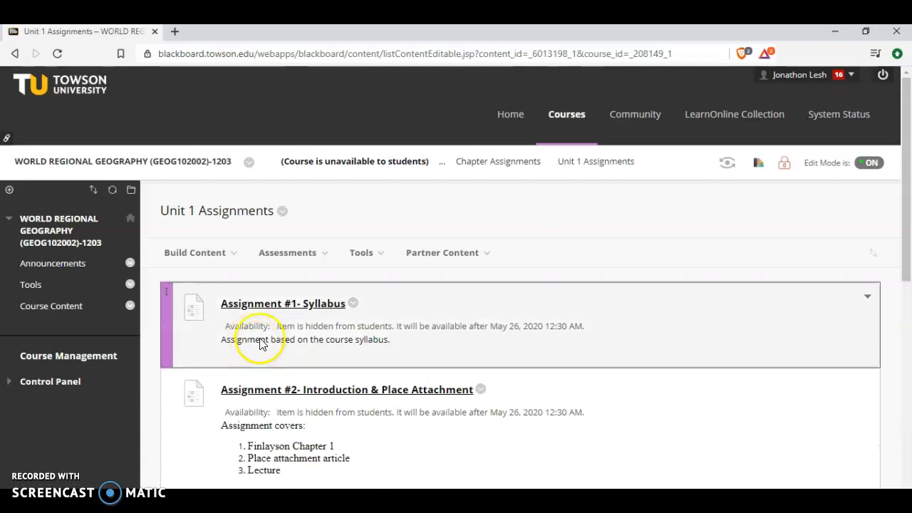
{"action": "mouse_move", "coordinate": [269, 304]}
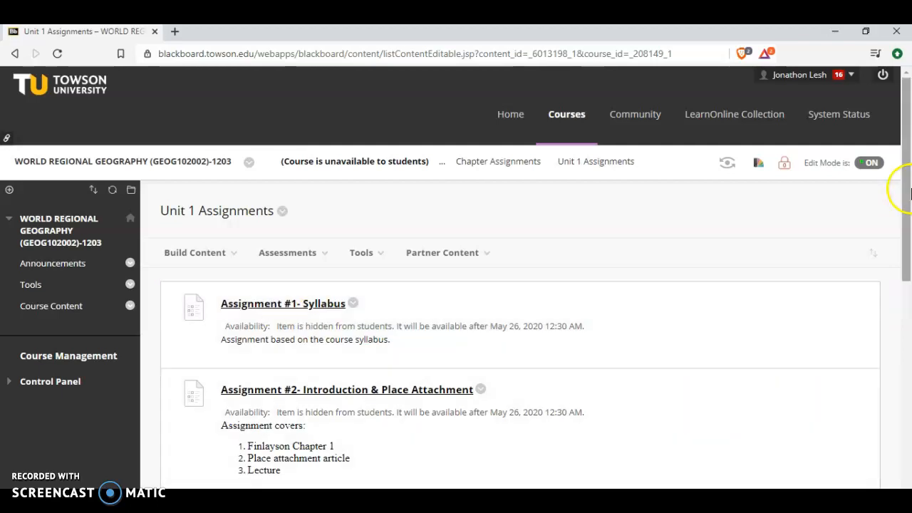
{"action": "scroll", "scroll_direction": "down", "scroll_amount": 3}
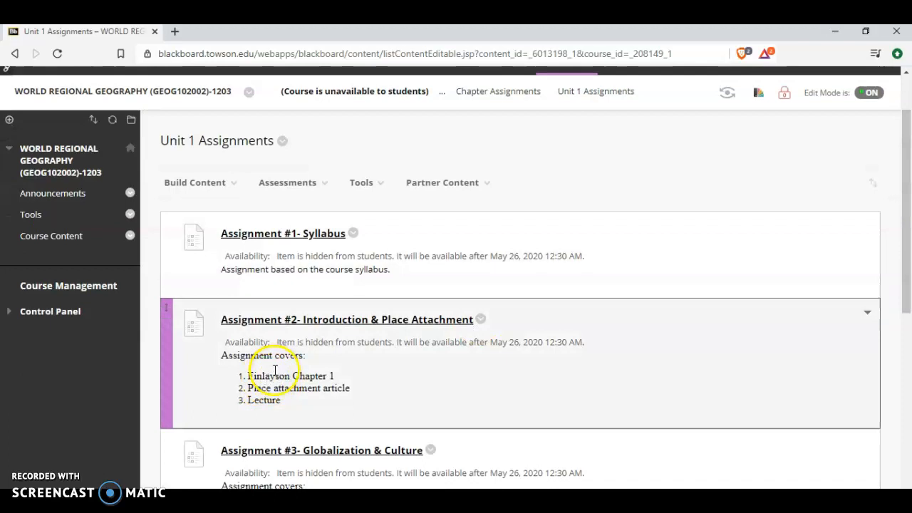
{"action": "mouse_move", "coordinate": [299, 405]}
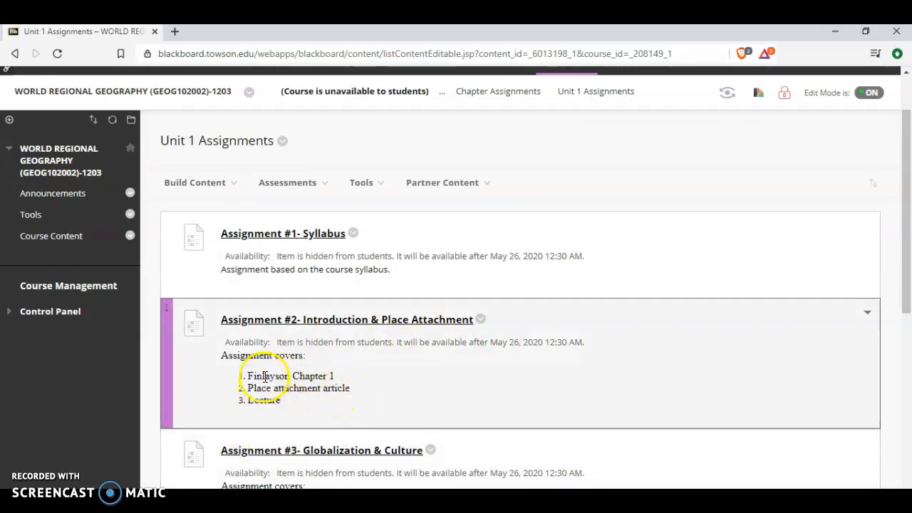
{"action": "mouse_move", "coordinate": [256, 430]}
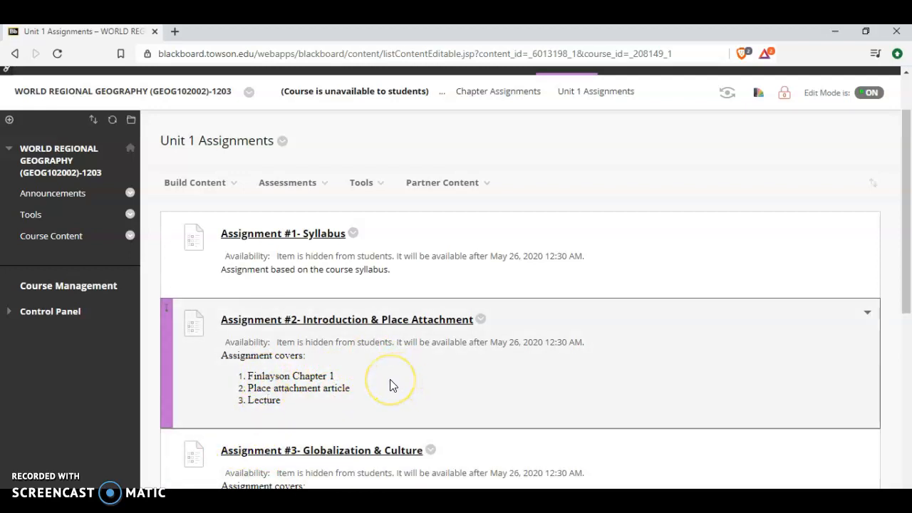
{"action": "scroll", "scroll_direction": "down", "scroll_amount": 3}
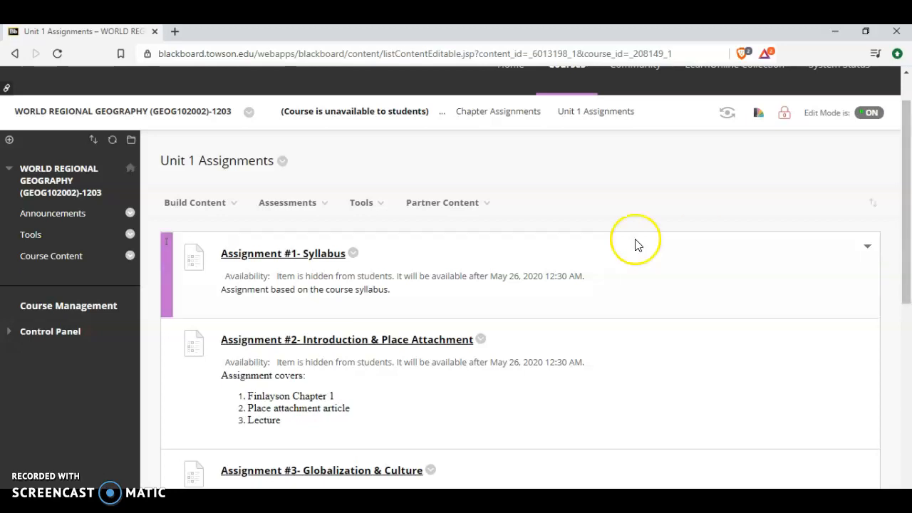
{"action": "left_click", "coordinate": [51, 257]}
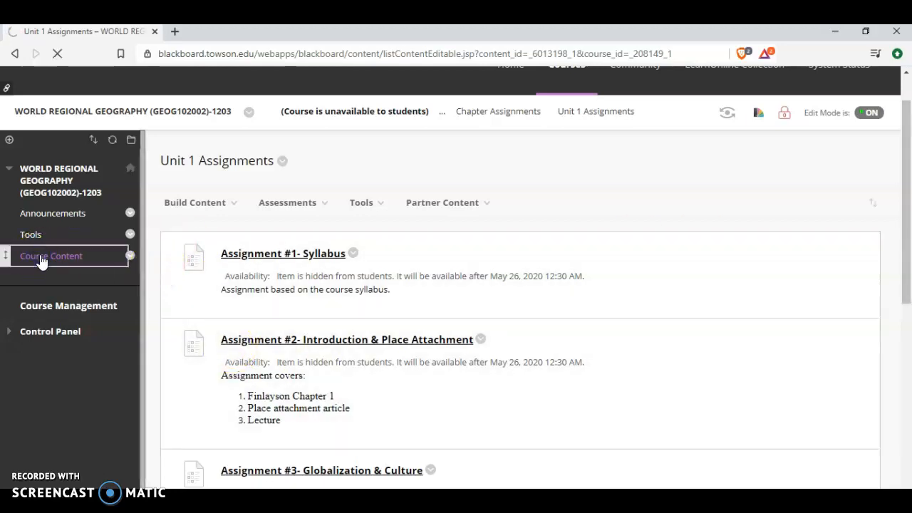
Step: Open the Field Reports folder and scroll through instructions, citation requirements, captioning, rubric and example paper
{"action": "left_click", "coordinate": [52, 256]}
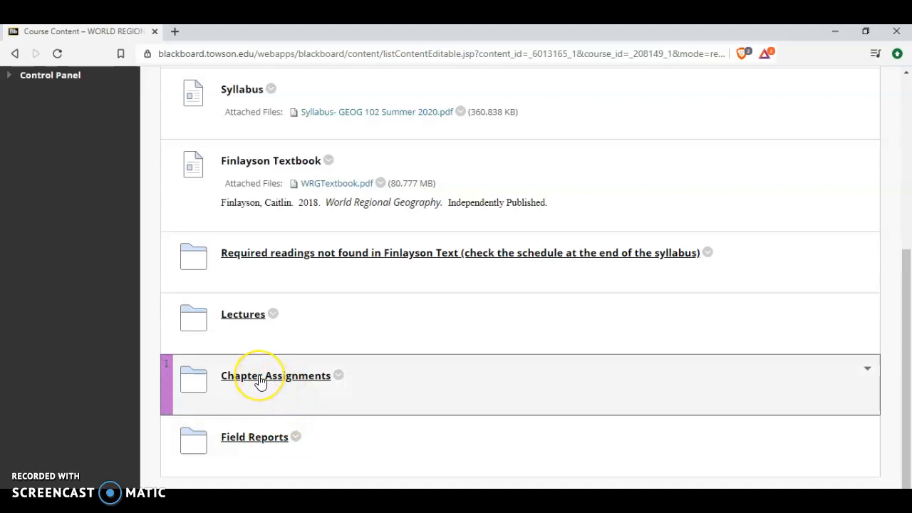
{"action": "mouse_move", "coordinate": [255, 441]}
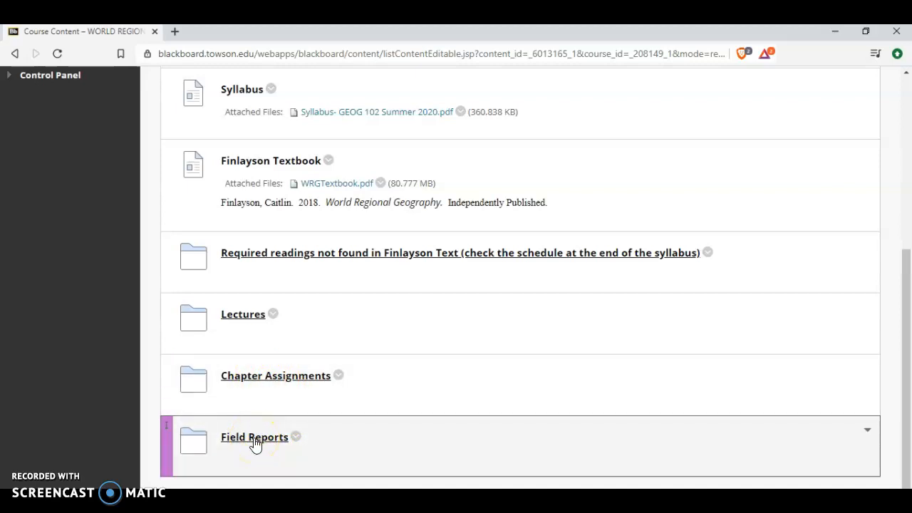
{"action": "left_click", "coordinate": [254, 436]}
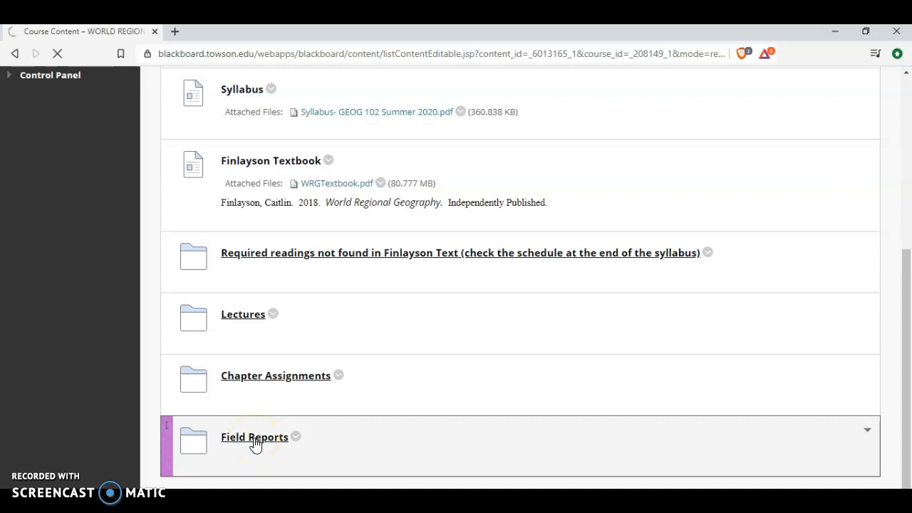
{"action": "left_click", "coordinate": [253, 436]}
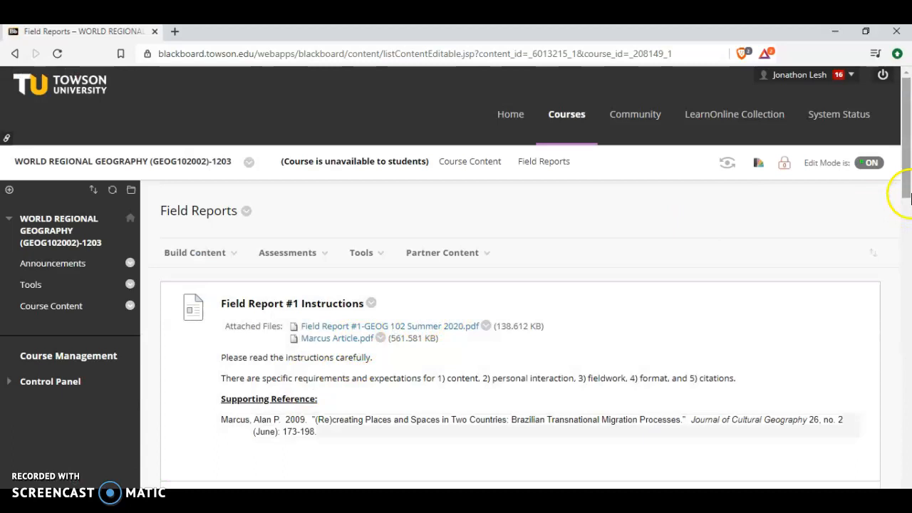
{"action": "scroll", "scroll_direction": "down", "scroll_amount": 3}
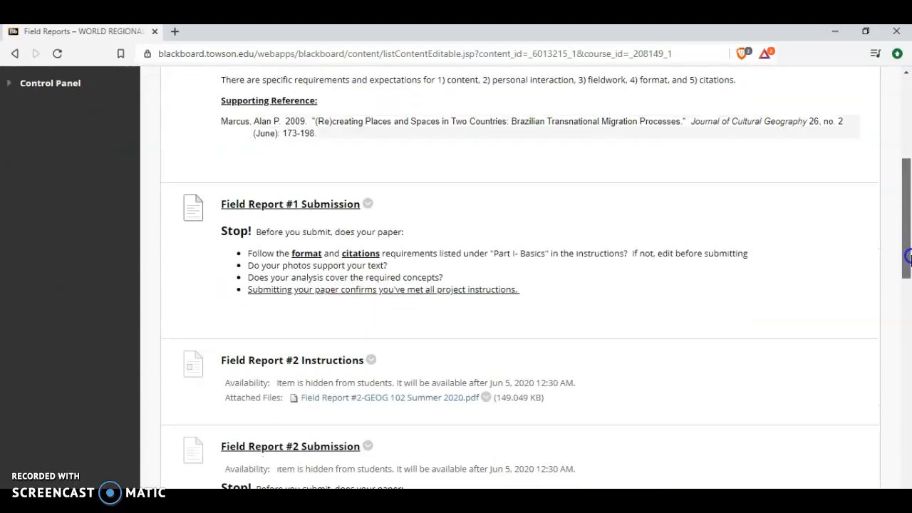
{"action": "scroll", "scroll_direction": "down", "scroll_amount": 3}
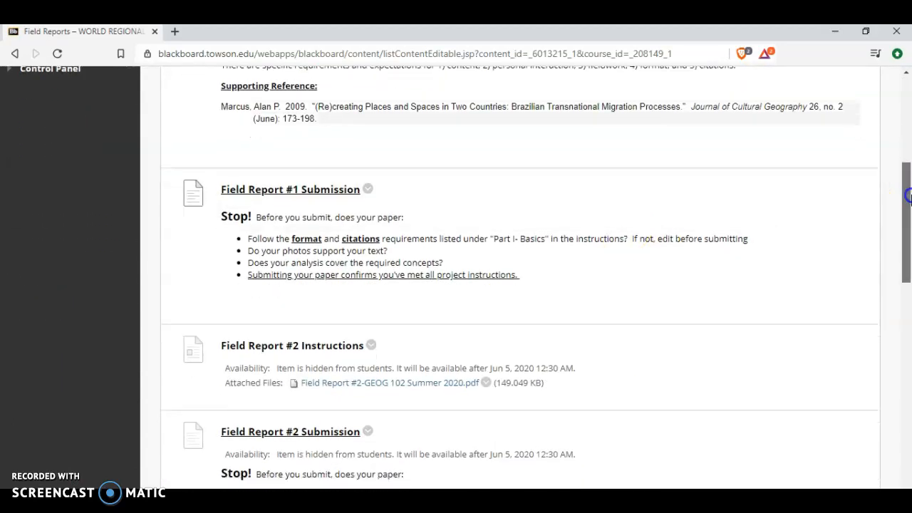
{"action": "scroll", "scroll_direction": "down", "scroll_amount": 3}
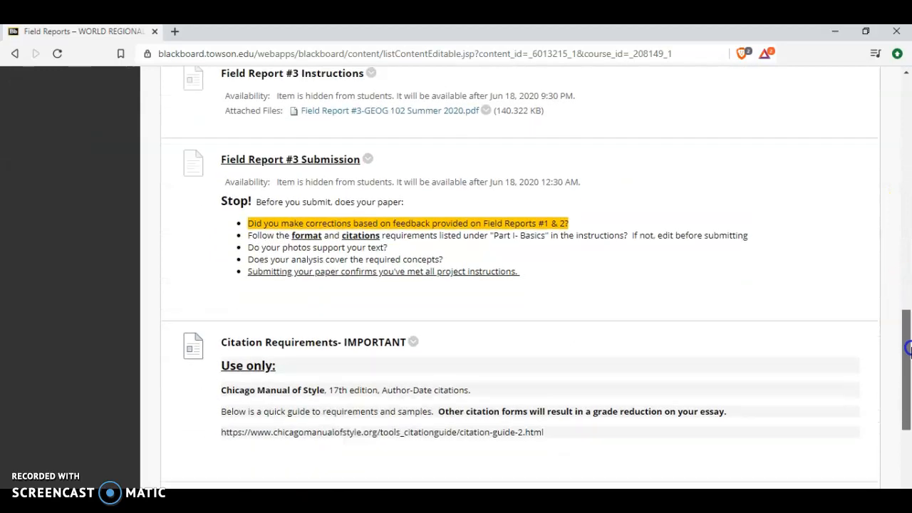
{"action": "scroll", "scroll_direction": "down", "scroll_amount": 3}
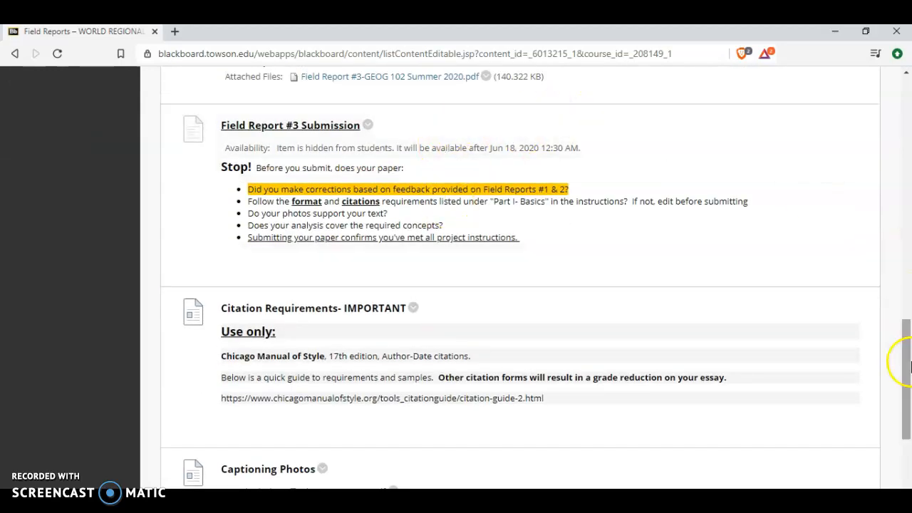
{"action": "scroll", "scroll_direction": "down", "scroll_amount": 3}
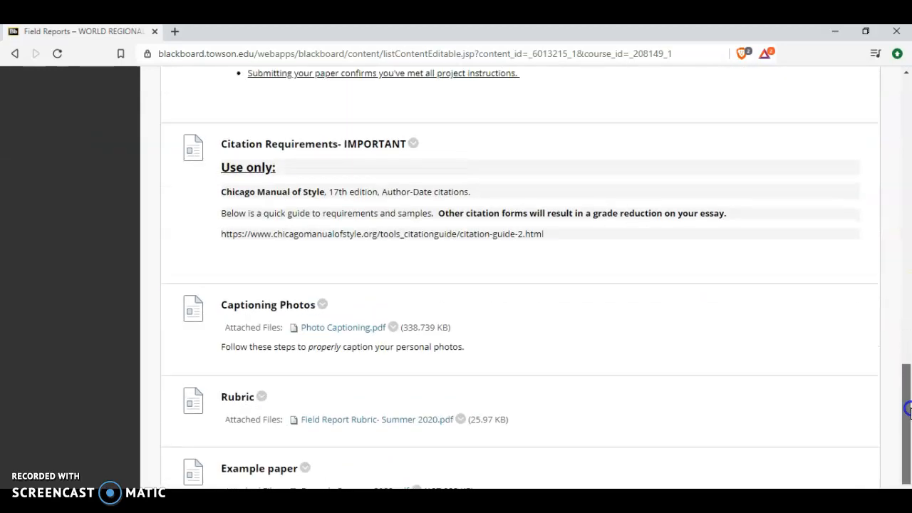
{"action": "scroll", "scroll_direction": "down", "scroll_amount": 3}
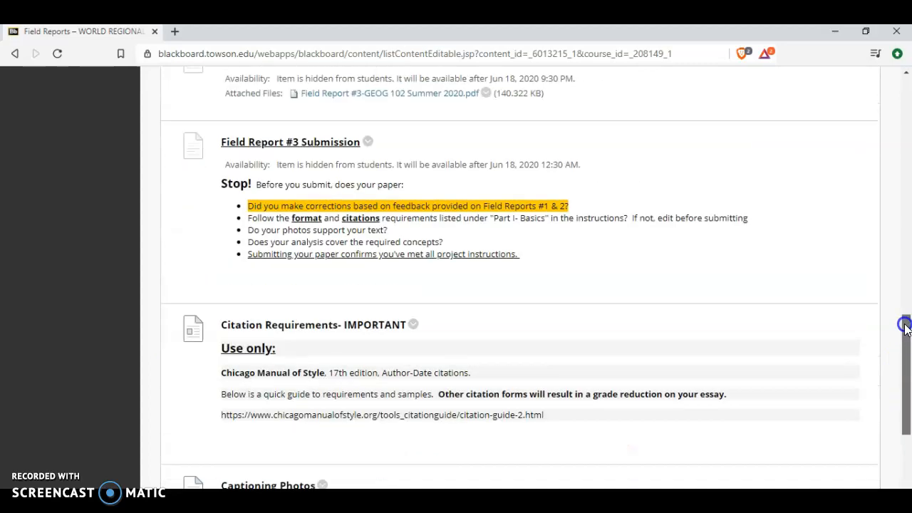
Step: Return to the Course Content area listing Getting Started, Syllabus and Finlayson Textbook
{"action": "scroll", "scroll_direction": "up", "scroll_amount": 3}
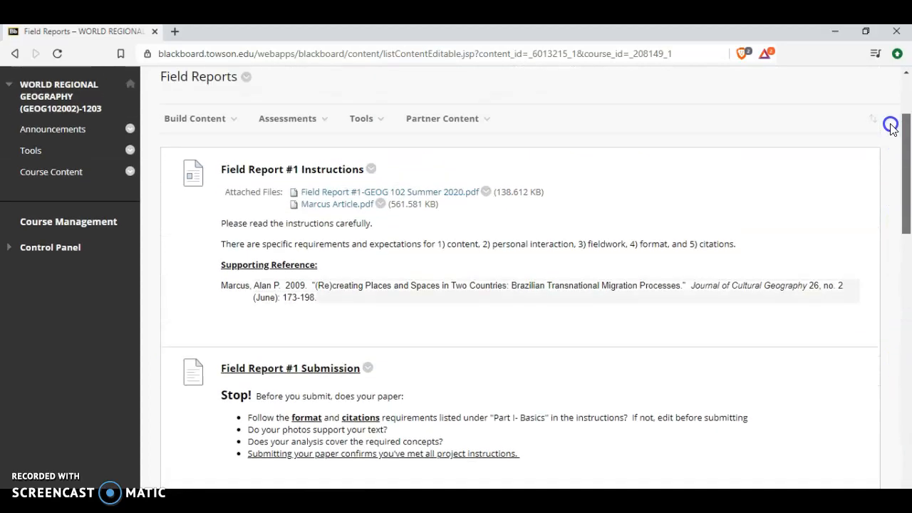
{"action": "left_click", "coordinate": [51, 171]}
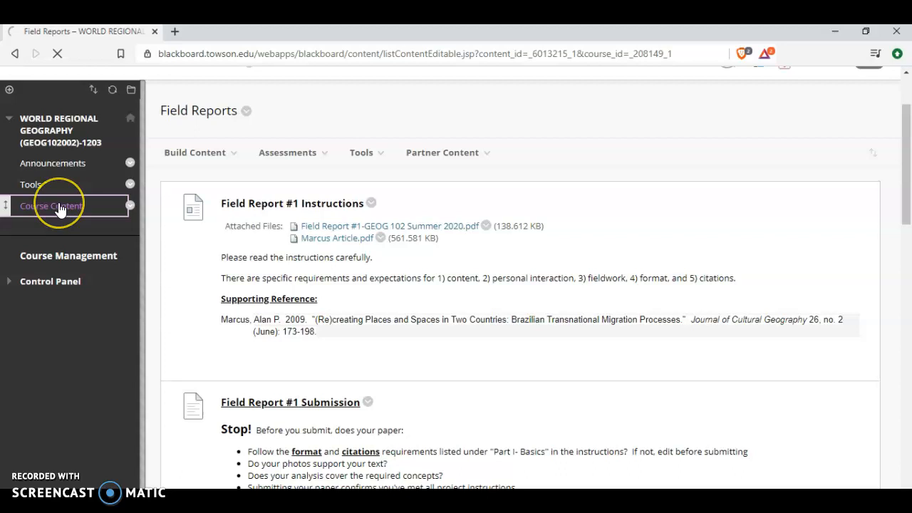
{"action": "left_click", "coordinate": [51, 205]}
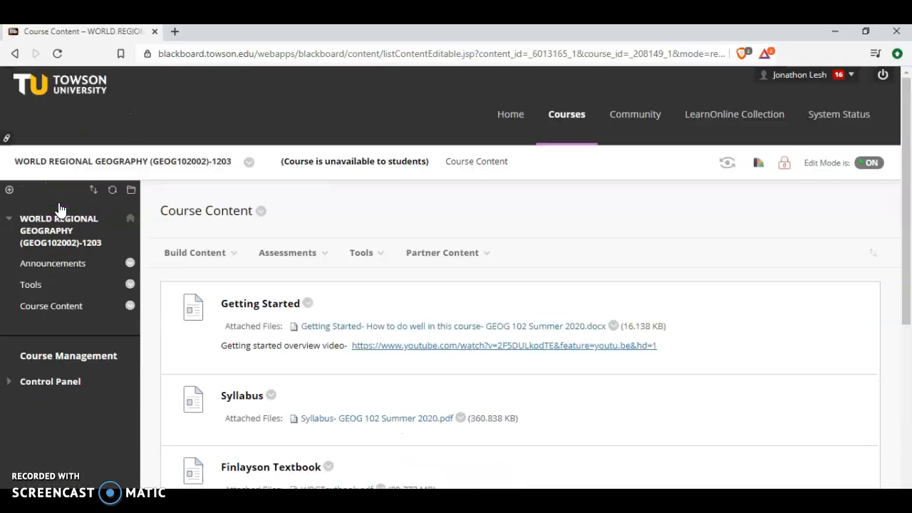
{"action": "left_click", "coordinate": [193, 252]}
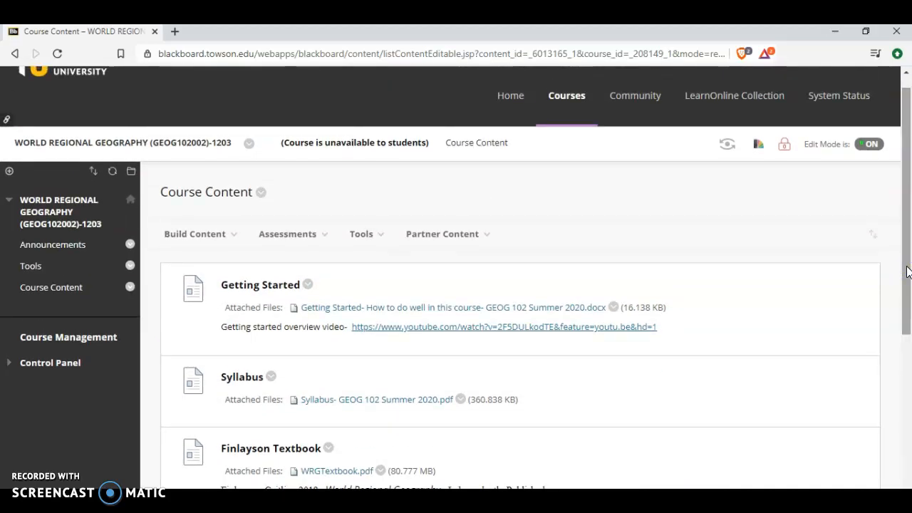
{"action": "scroll", "scroll_direction": "down", "scroll_amount": 3}
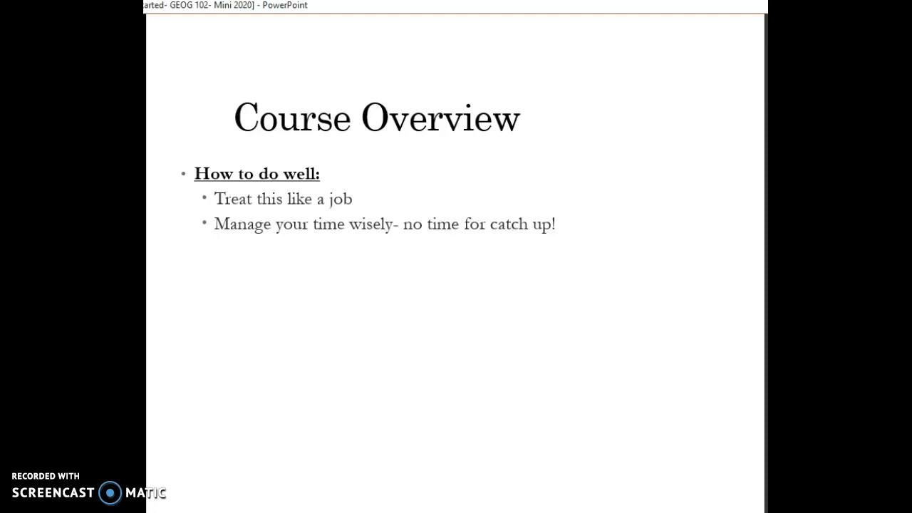
Step: Reveal the third How to do well bullet: Read, prepare, and ask questions
{"action": "type", "text": "Read, prepare, and ask questions"}
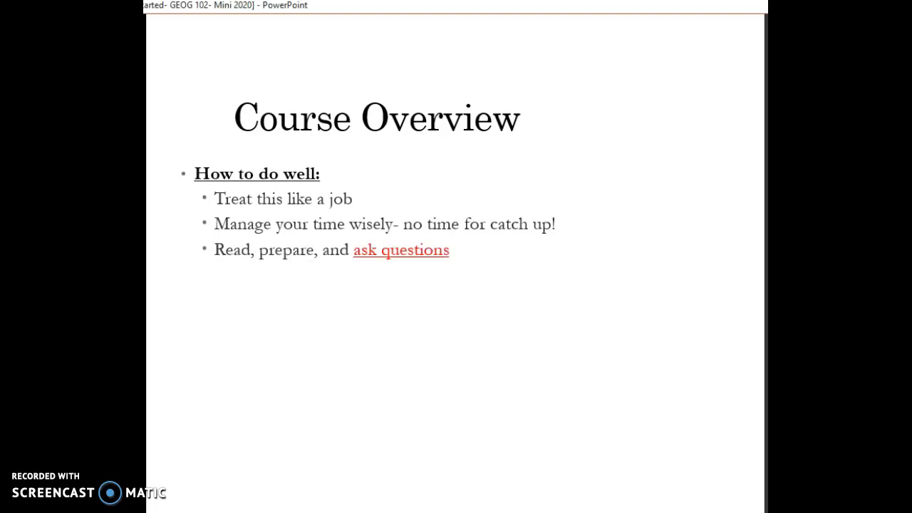